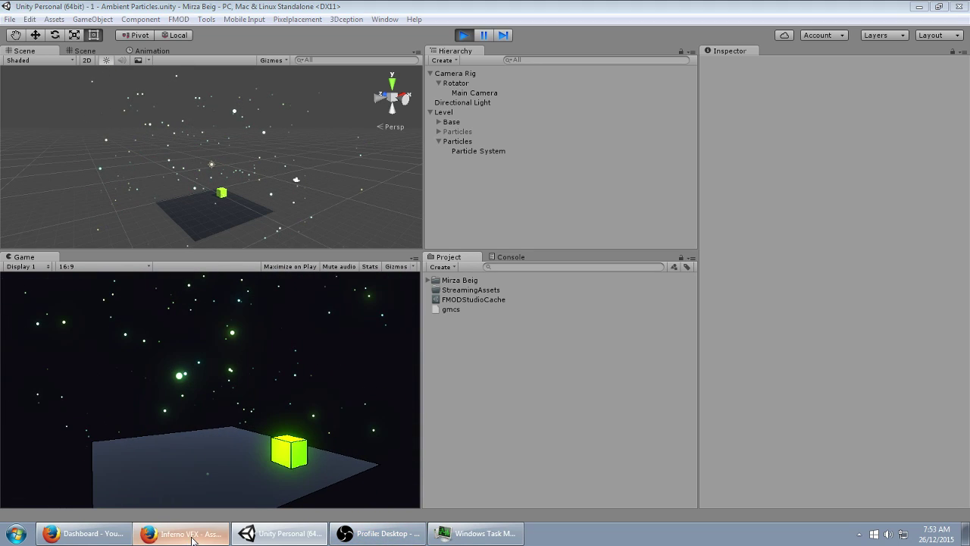
Bring up the Inferno VFX fire pack page in the browser's Asset Store tab
click(185, 533)
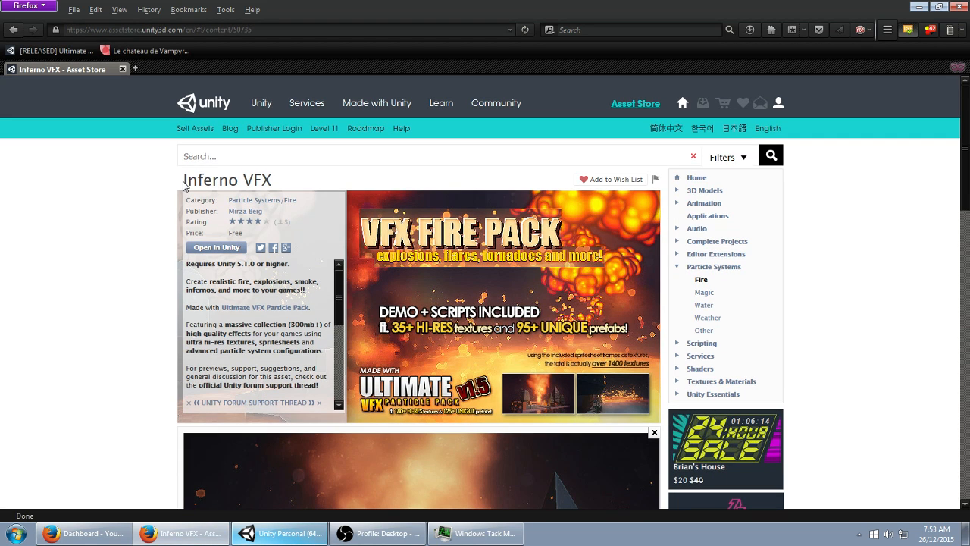
mouse_move(260, 250)
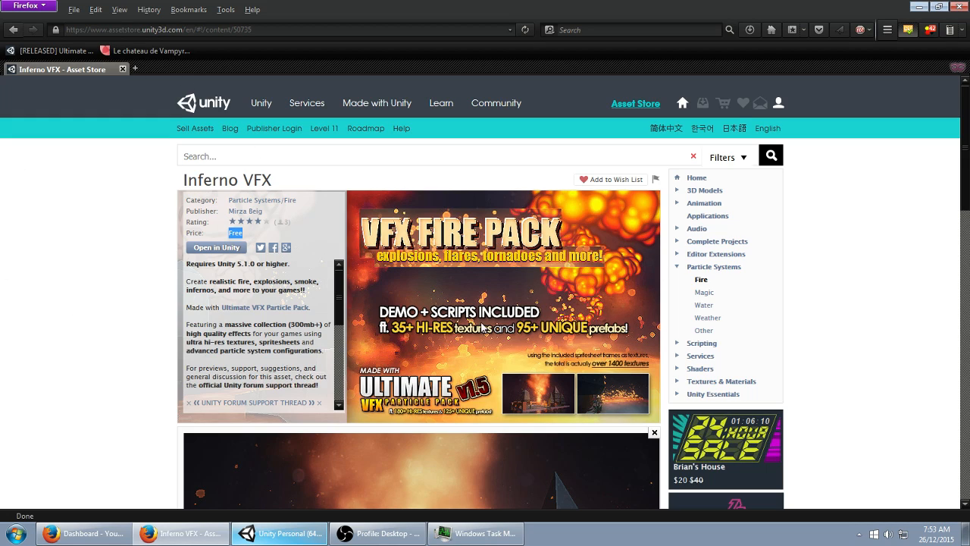
mouse_move(379, 433)
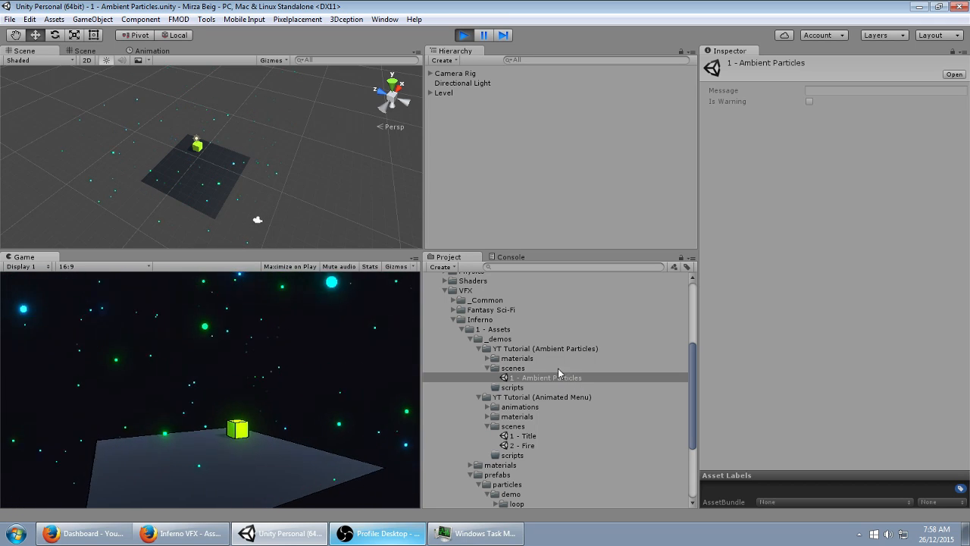
Open the Title demo scene, then the Fire demo scene, and play it to see the particle burst
double_click(525, 434)
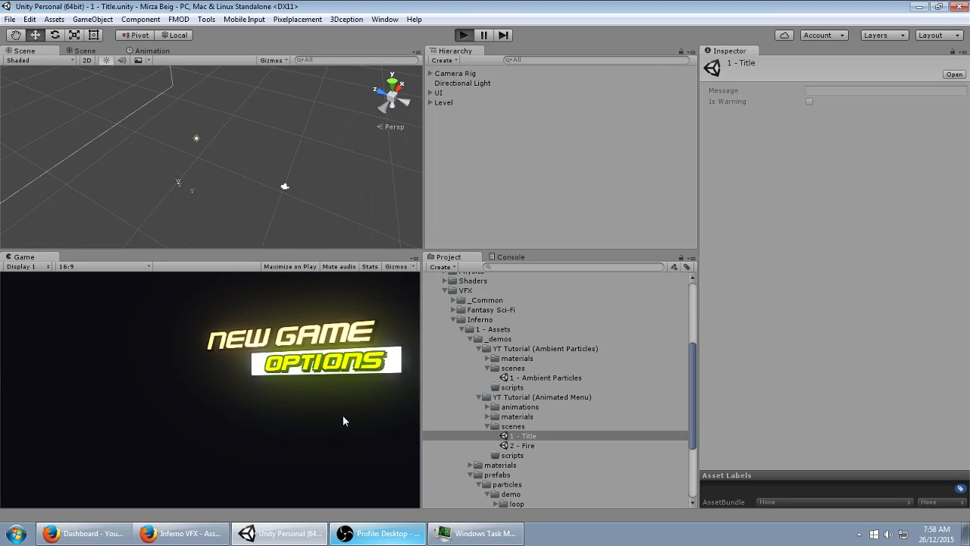
click(461, 35)
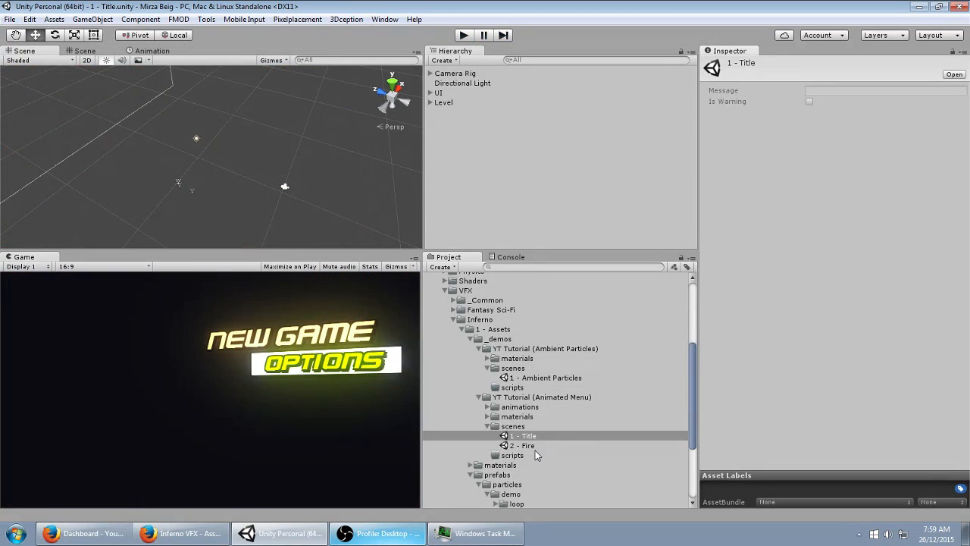
double_click(521, 445)
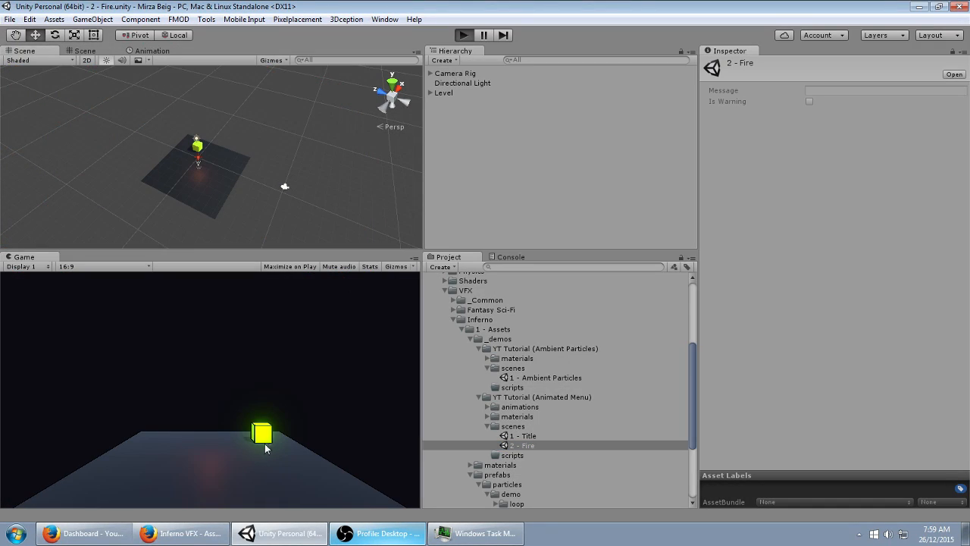
click(463, 34)
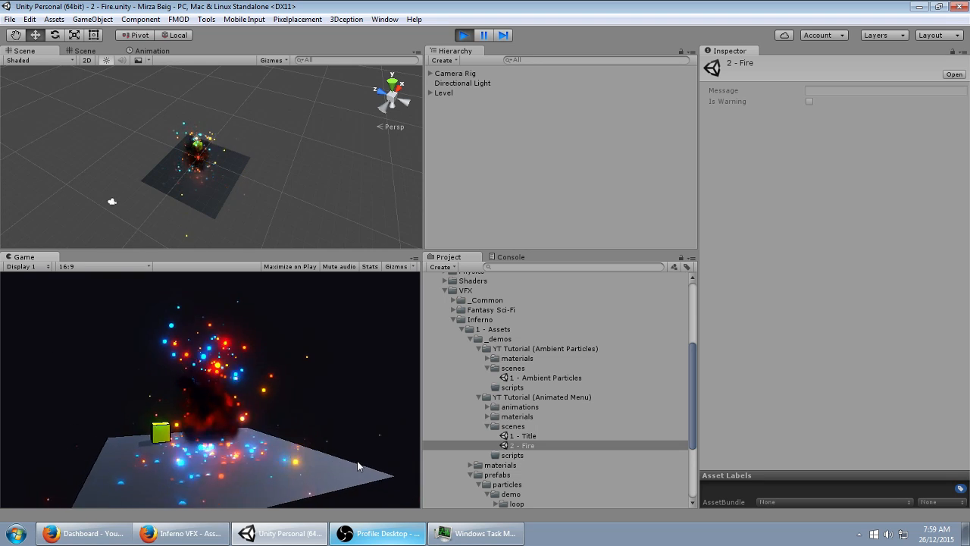
Search the Asset Store for 'inferno vfx' and return to Unity afterwards
click(181, 533)
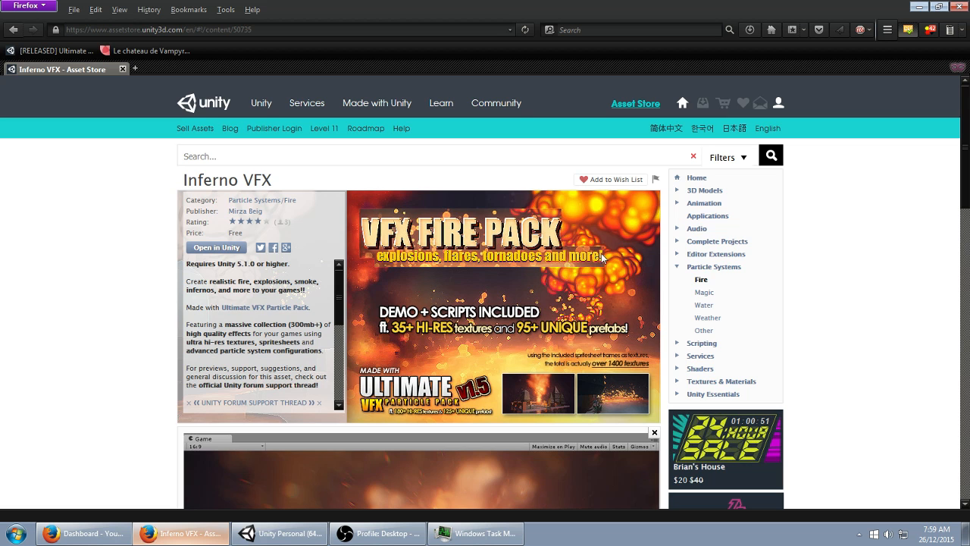
text(infer)
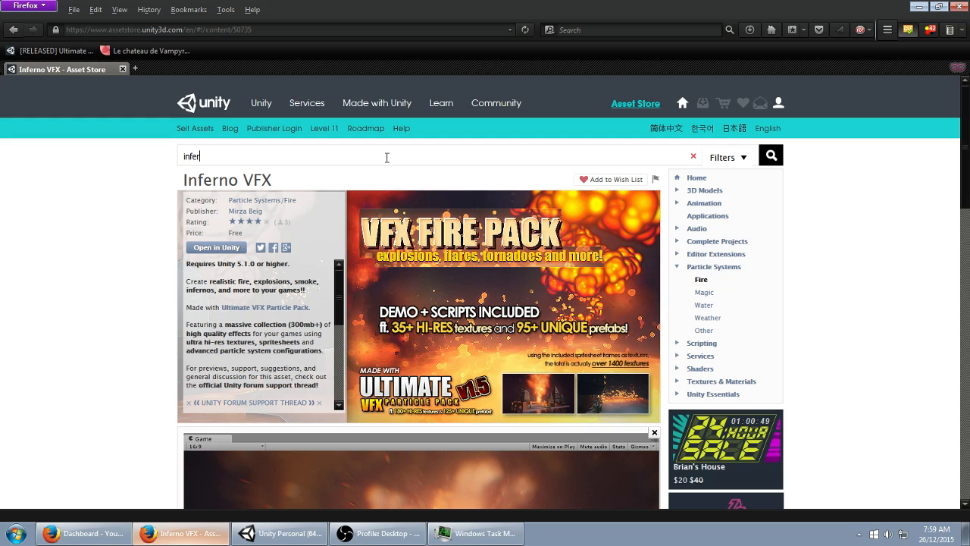
click(693, 156)
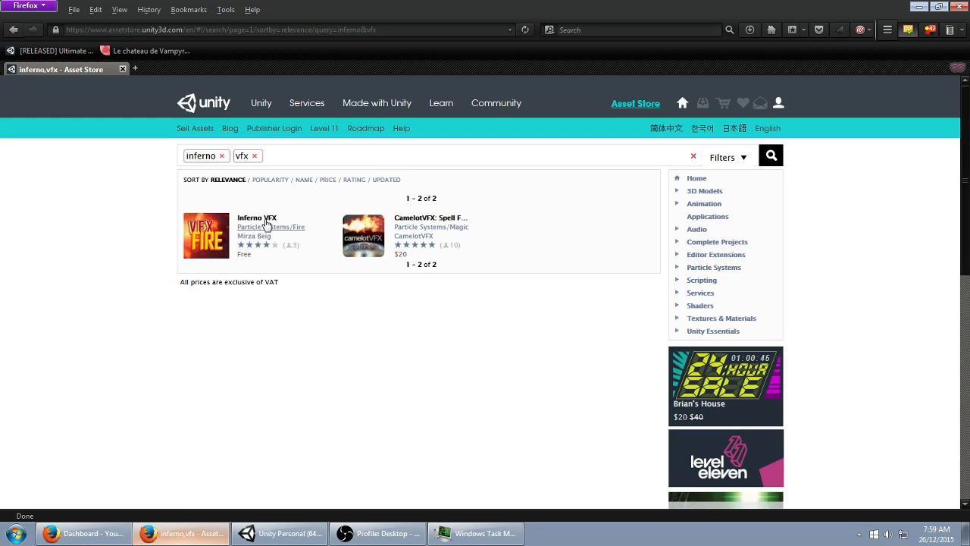
click(278, 533)
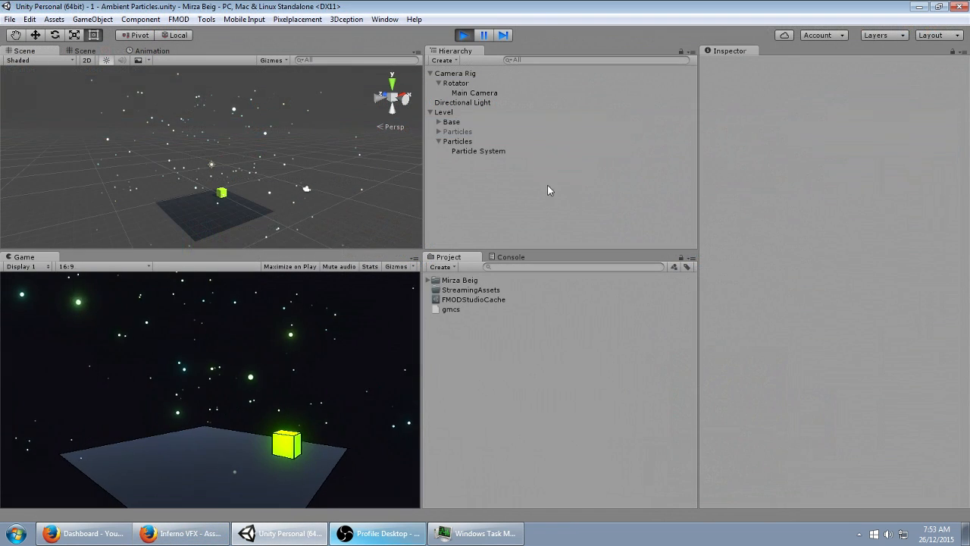
Add a new Particle System as a child of the Particles object
click(460, 35)
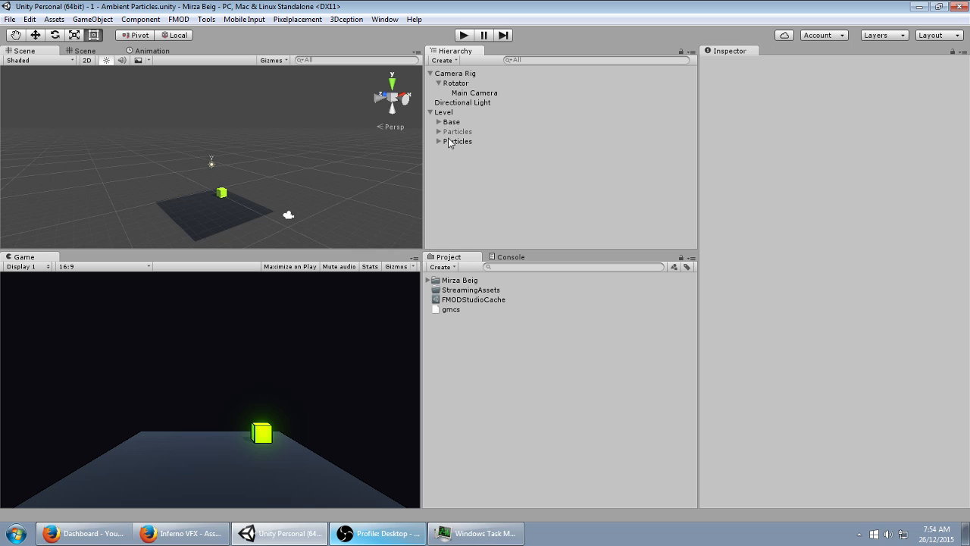
click(443, 112)
text(Particles)
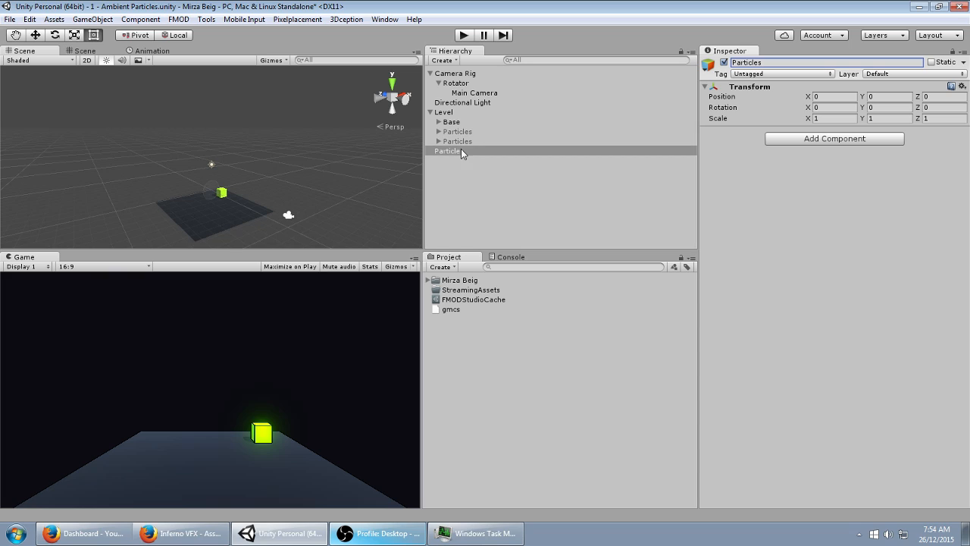
right_click(448, 151)
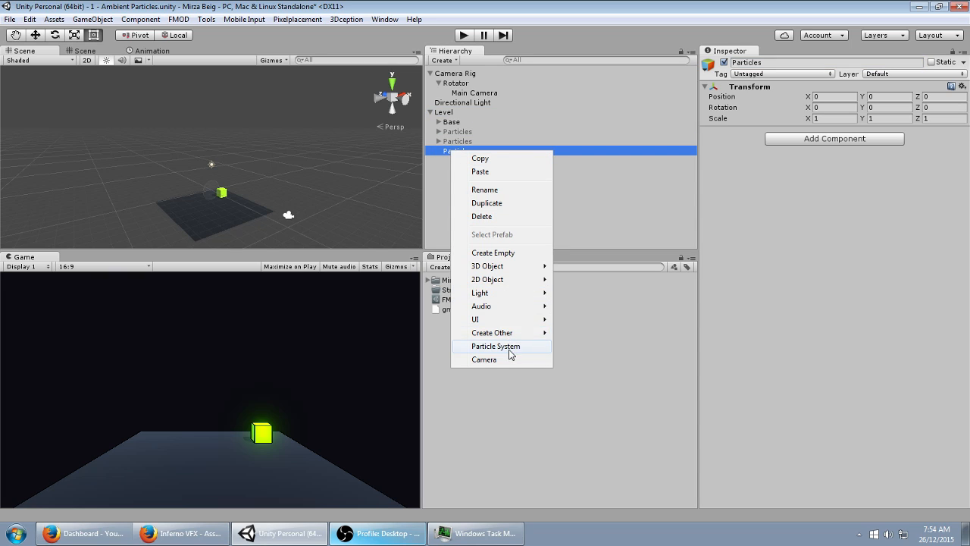
click(496, 345)
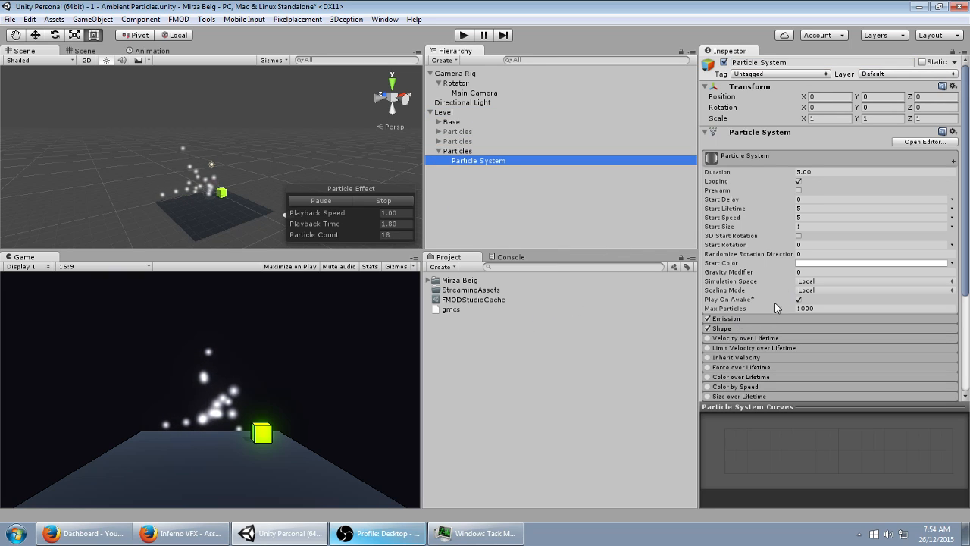
Shrink Start Size to about 0.43 and set the emitter Shape to Box
click(864, 226)
text(0.63)
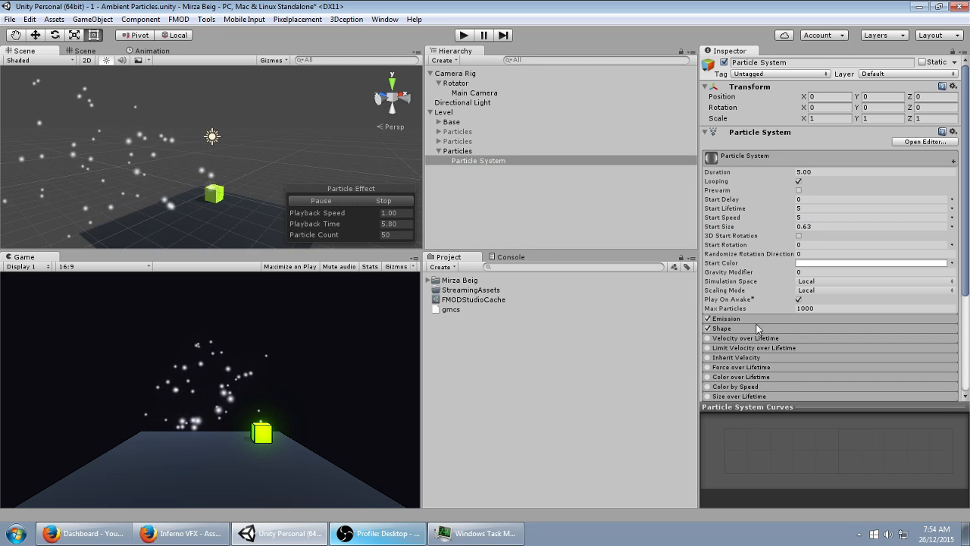
click(720, 328)
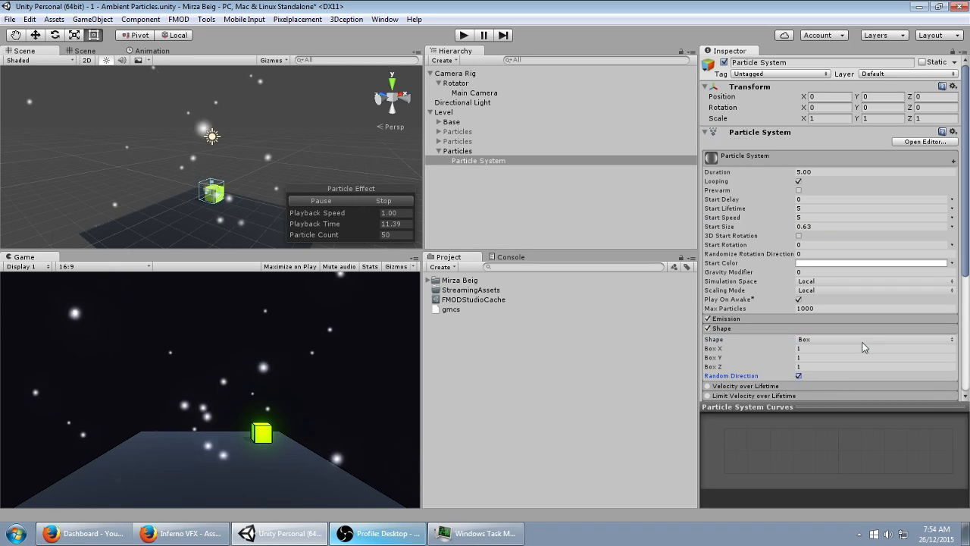
mouse_move(814, 347)
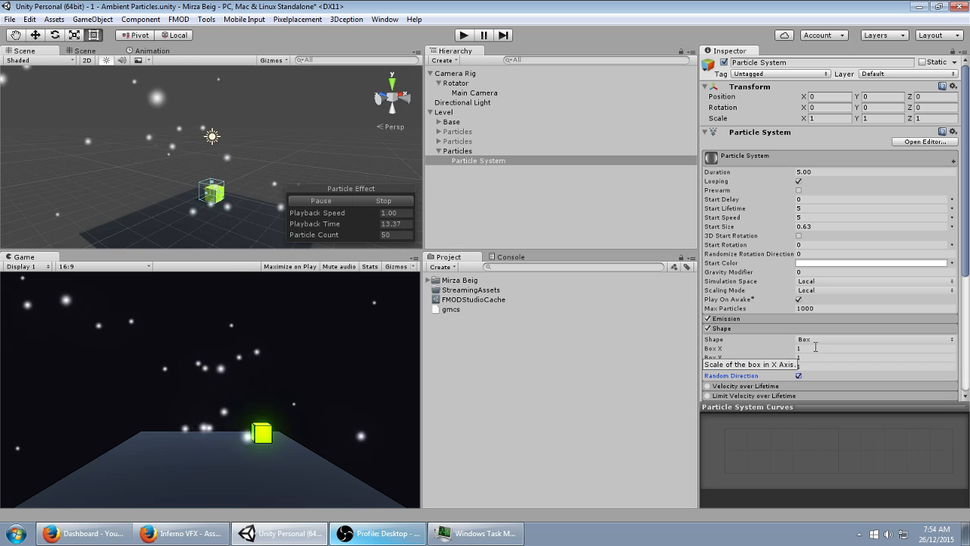
click(871, 218)
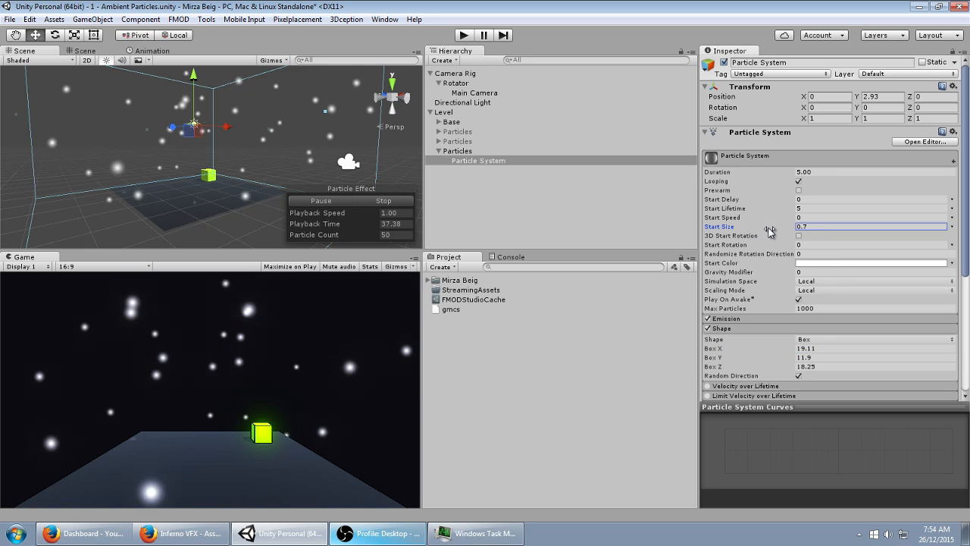
Size the emitter box to about 19.11 × 11.9 × 18.25 and lift it to Y 2.93
text(1)
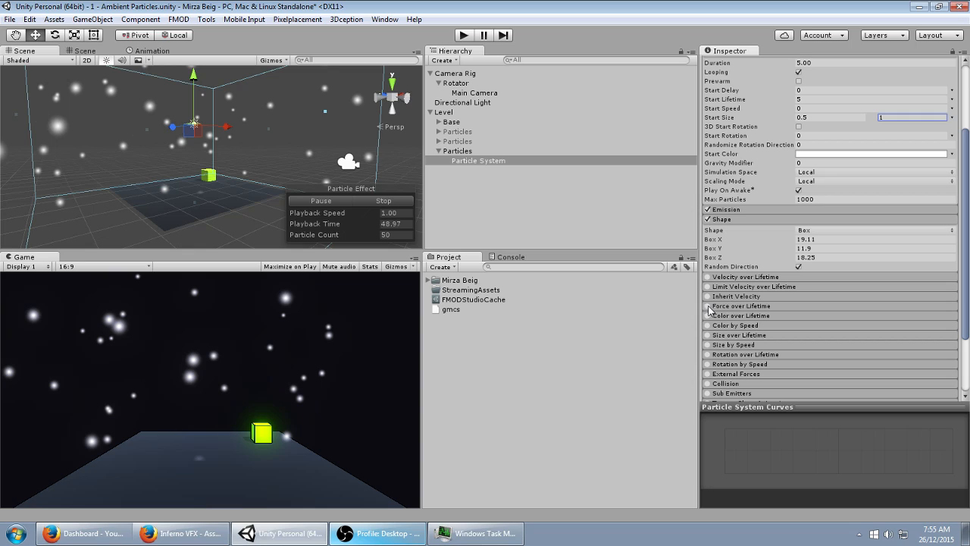
Enable Color over Lifetime and select the starting key in its Gradient Editor
click(703, 315)
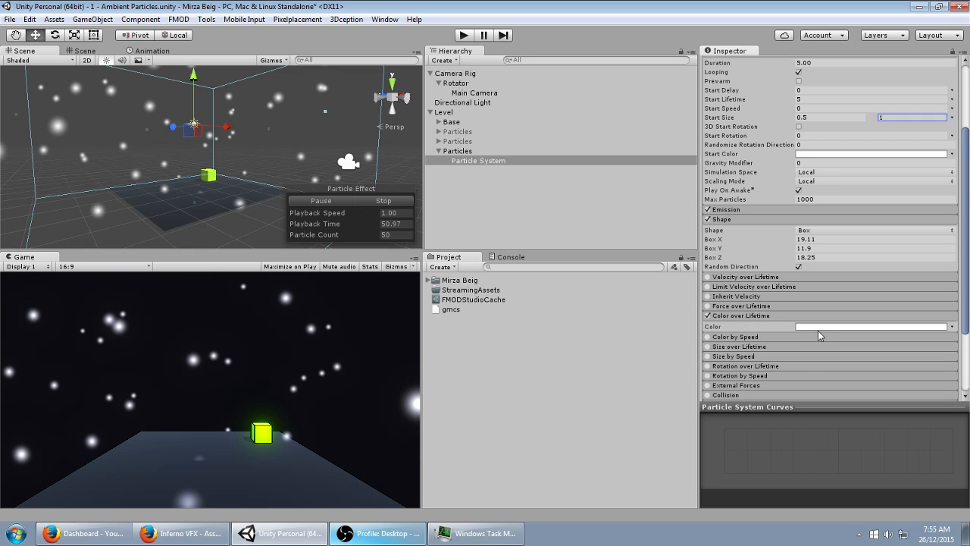
click(871, 328)
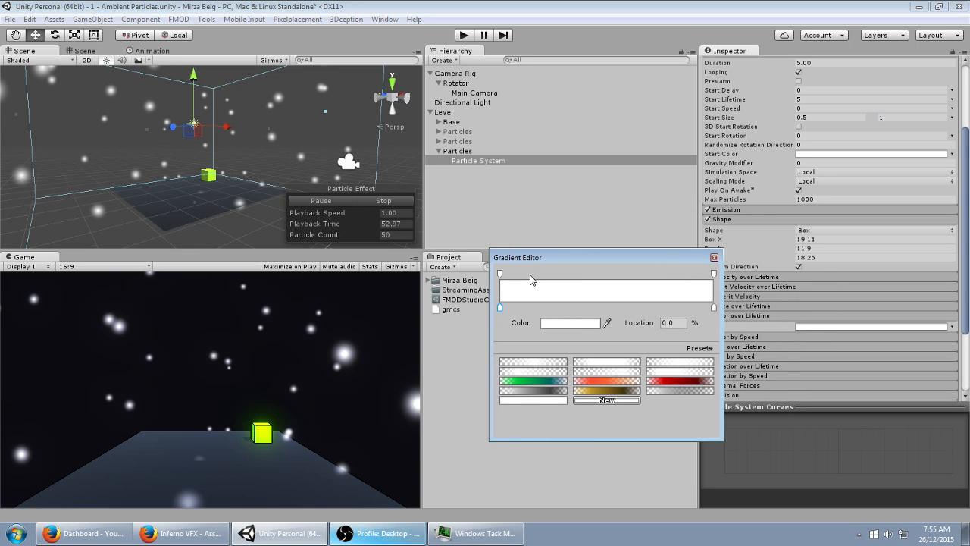
click(498, 273)
text(.1)
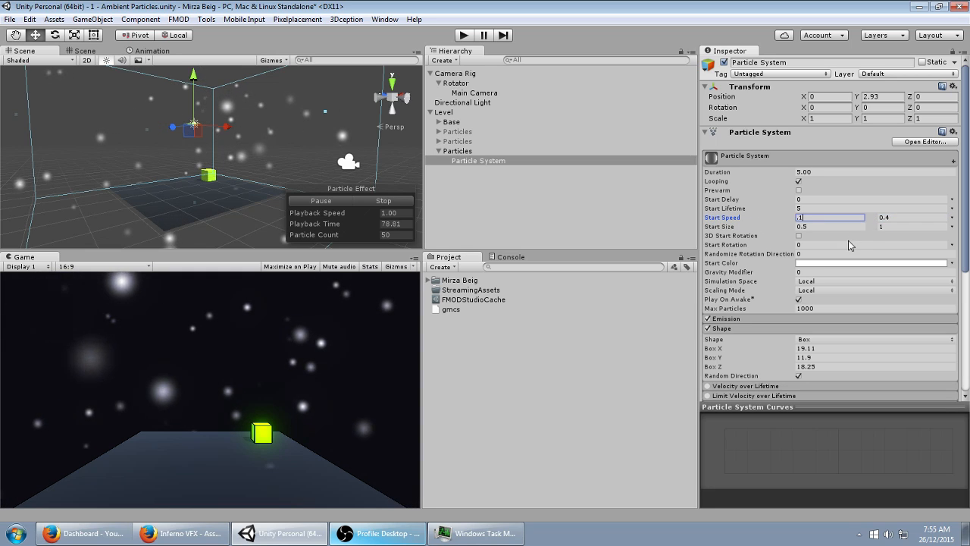
Set Start Speed to range 0.1–0.4 and Start Color to random between green and blue
click(870, 264)
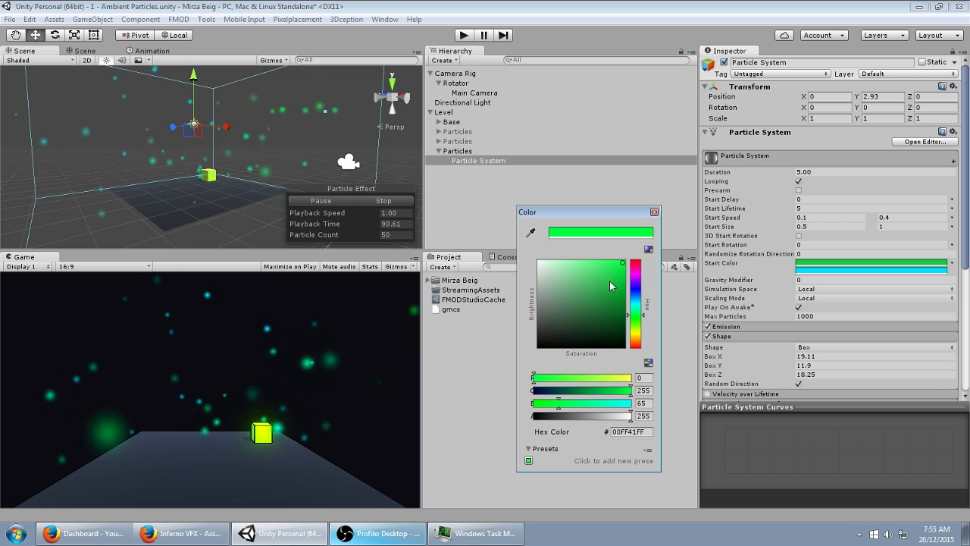
drag(635, 264, 635, 294)
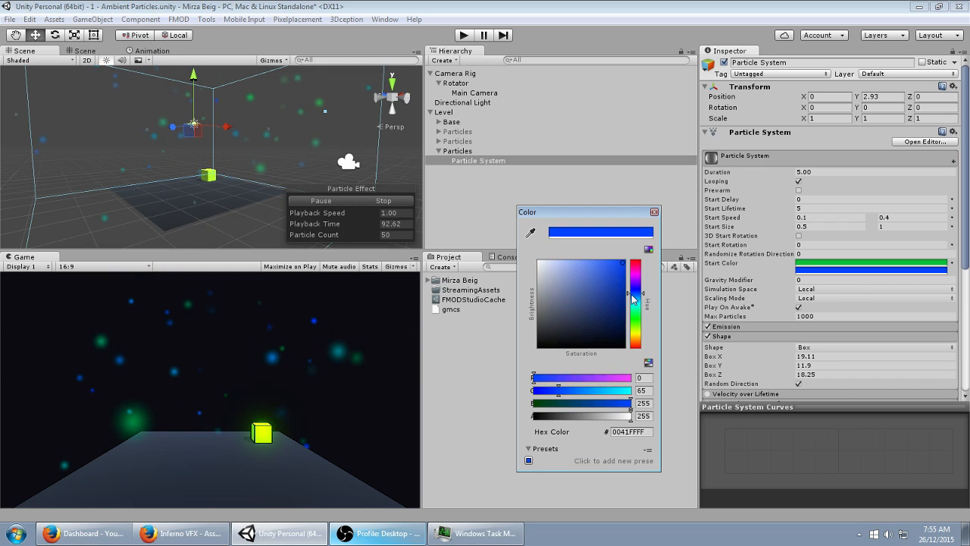
click(653, 212)
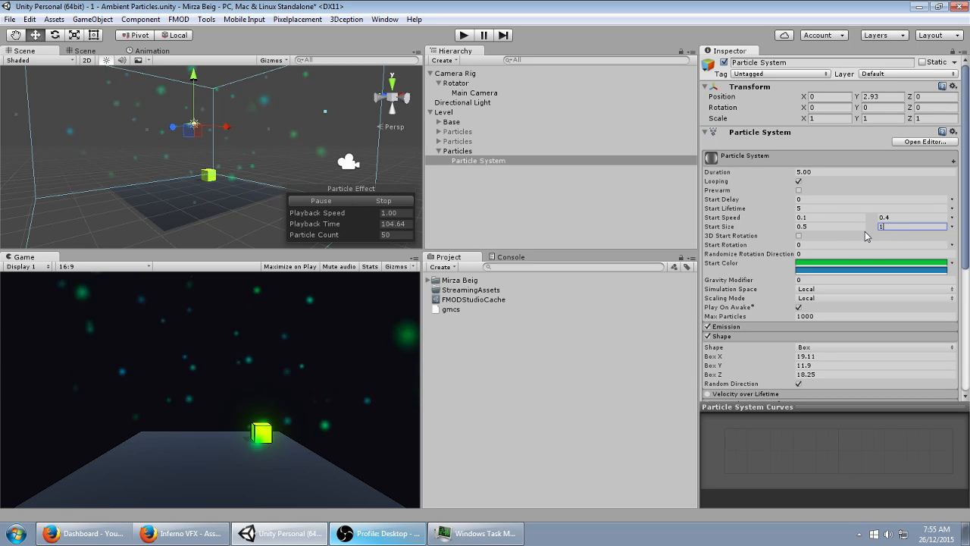
Go to the Renderer module and search the Material picker for 'glowsphere'
scroll(down, 3)
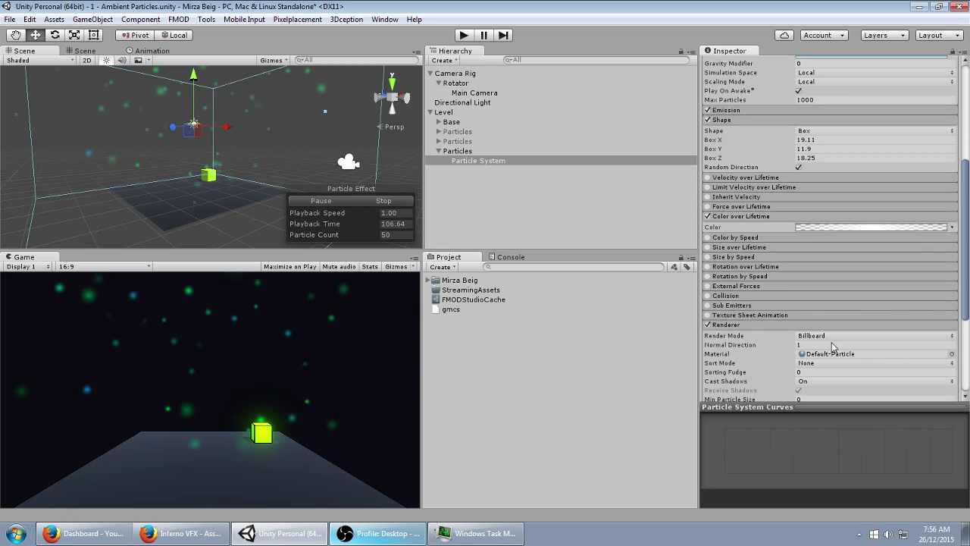
click(179, 534)
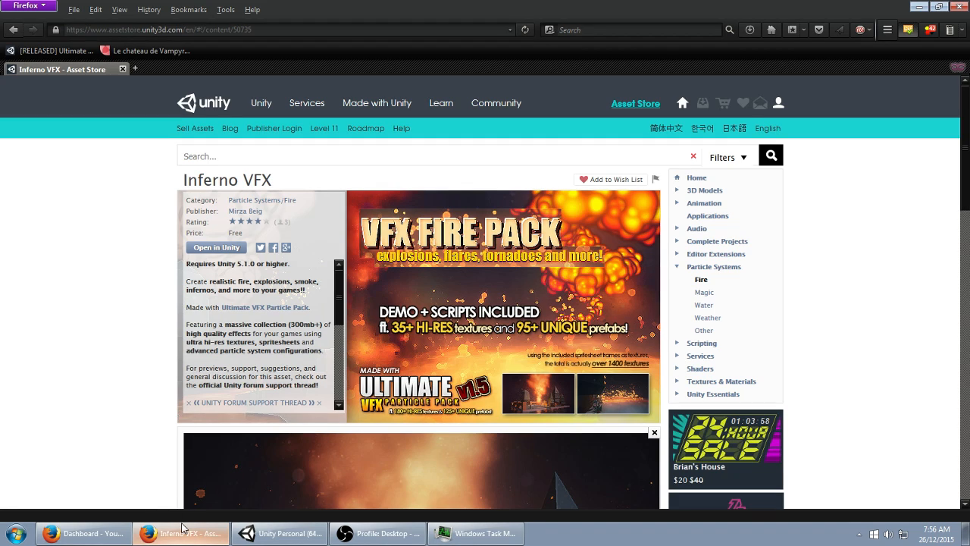
scroll(down, 3)
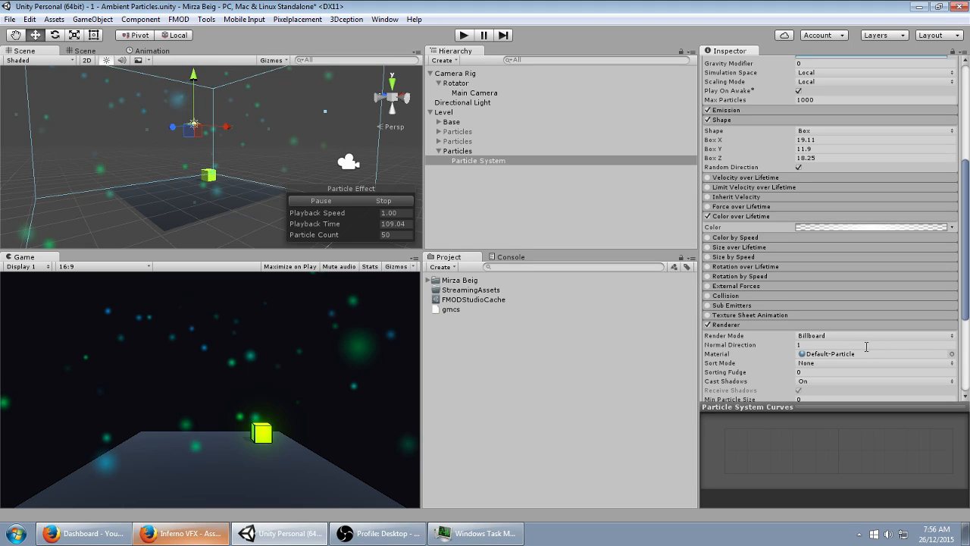
click(945, 355)
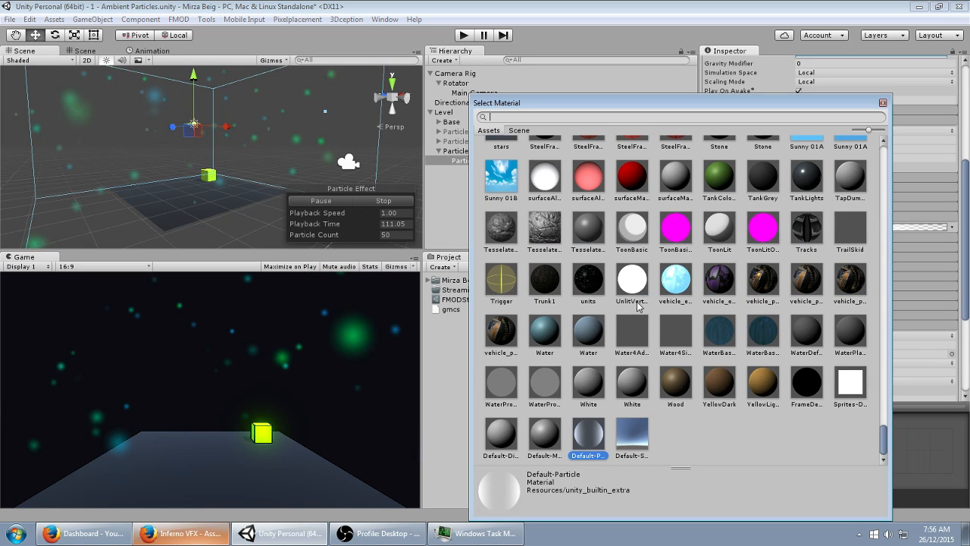
text(glowspher)
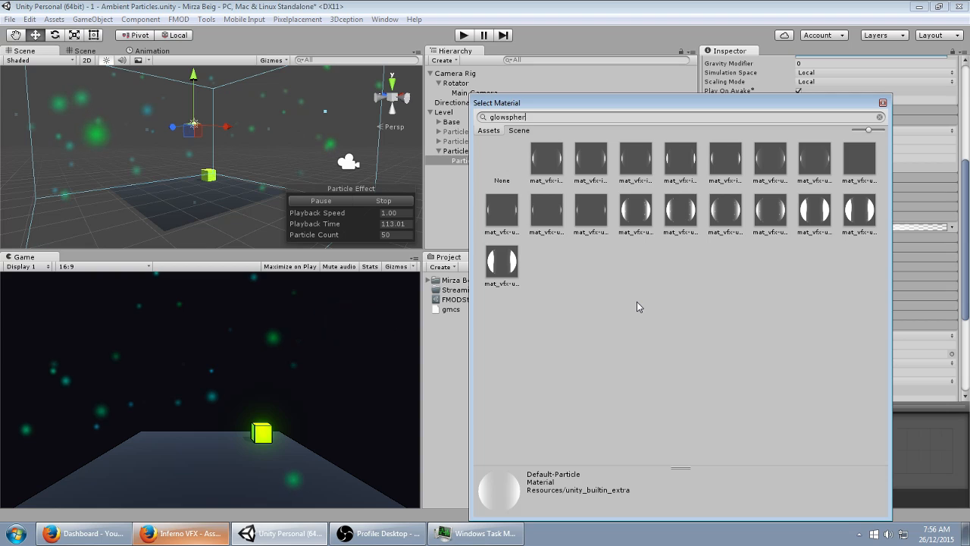
Try several glowSphere materials and keep mat_vfx-ult_particle_sprite_glowSphere-add
click(497, 159)
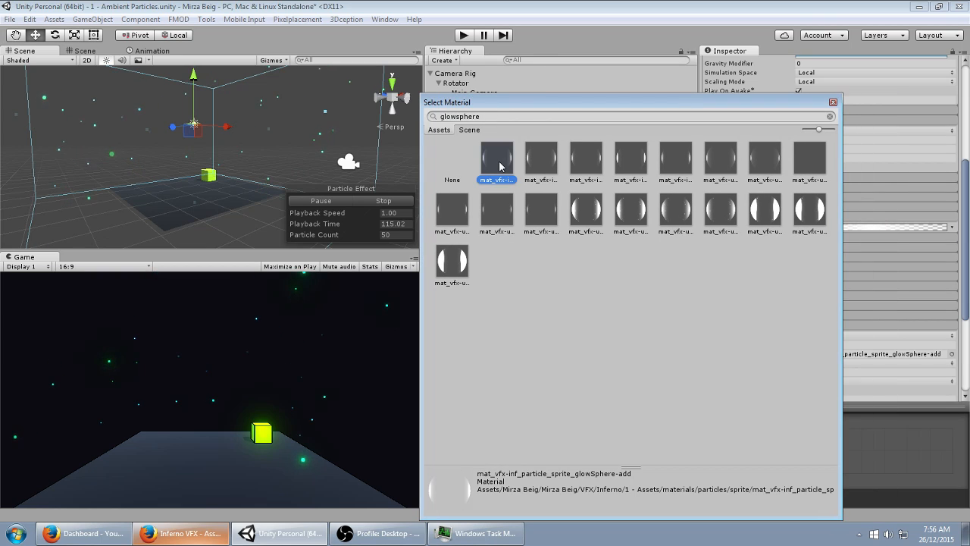
click(631, 159)
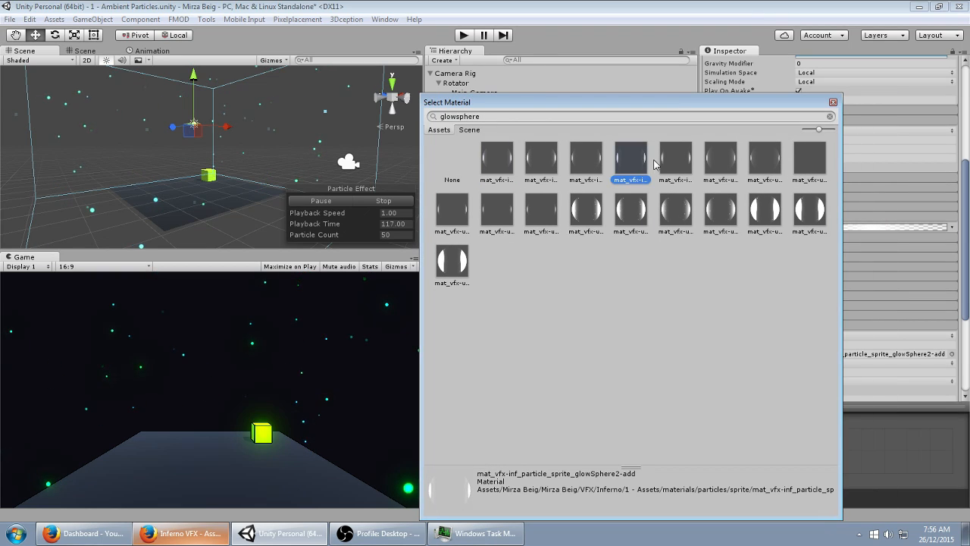
click(718, 160)
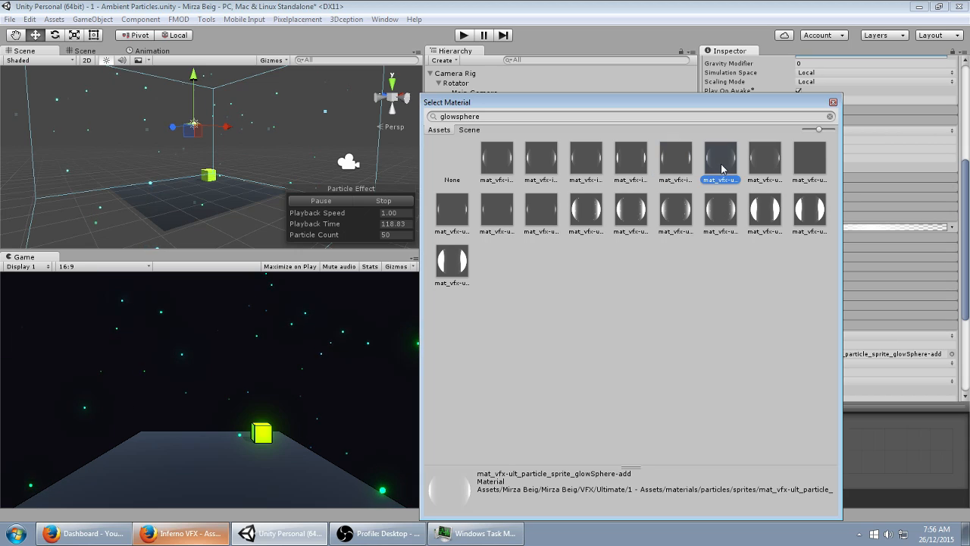
click(631, 159)
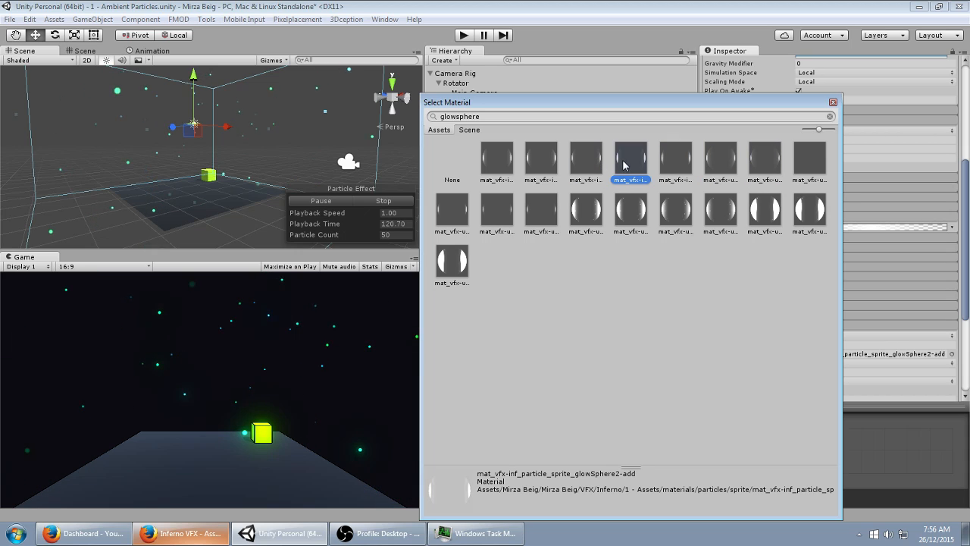
click(540, 159)
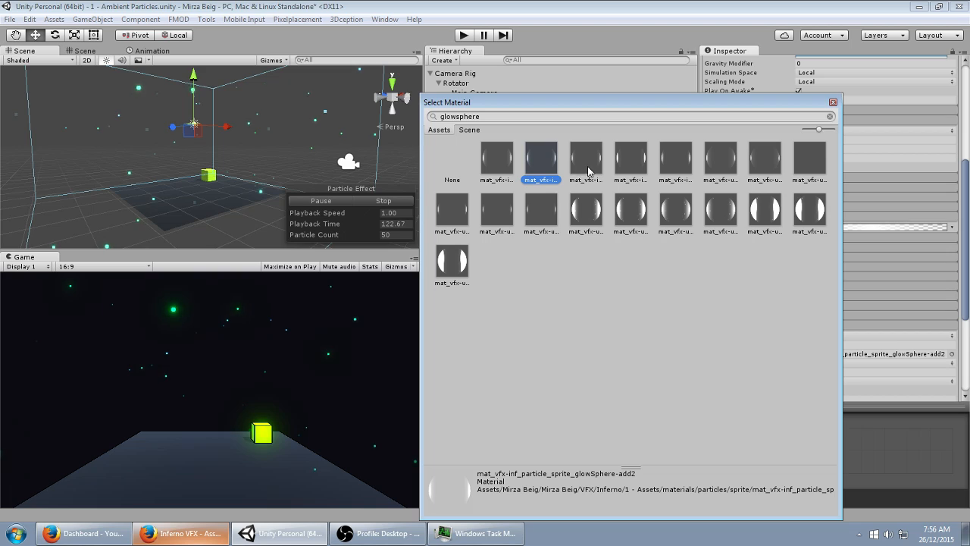
click(720, 158)
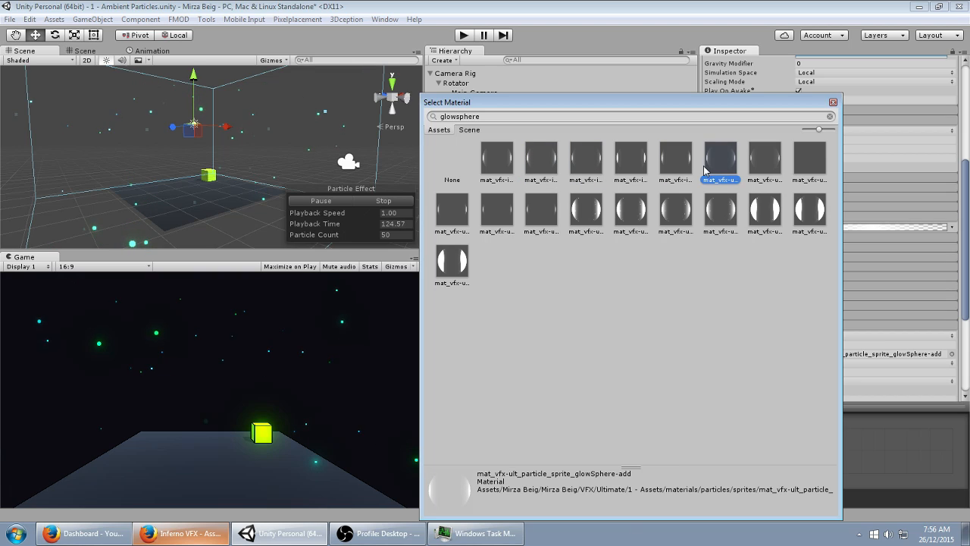
click(585, 159)
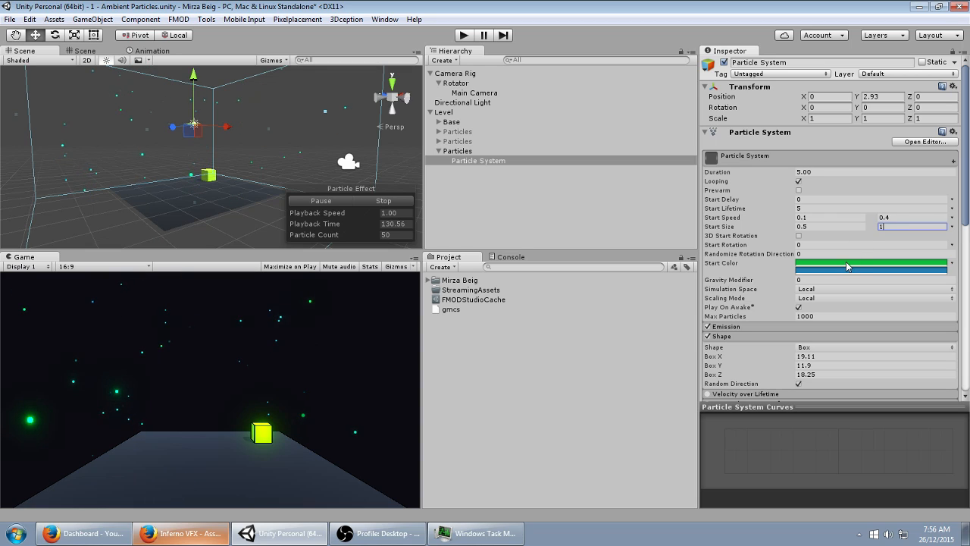
Set the Emission Rate to 32 so more glowing specks fill the box
scroll(down, 3)
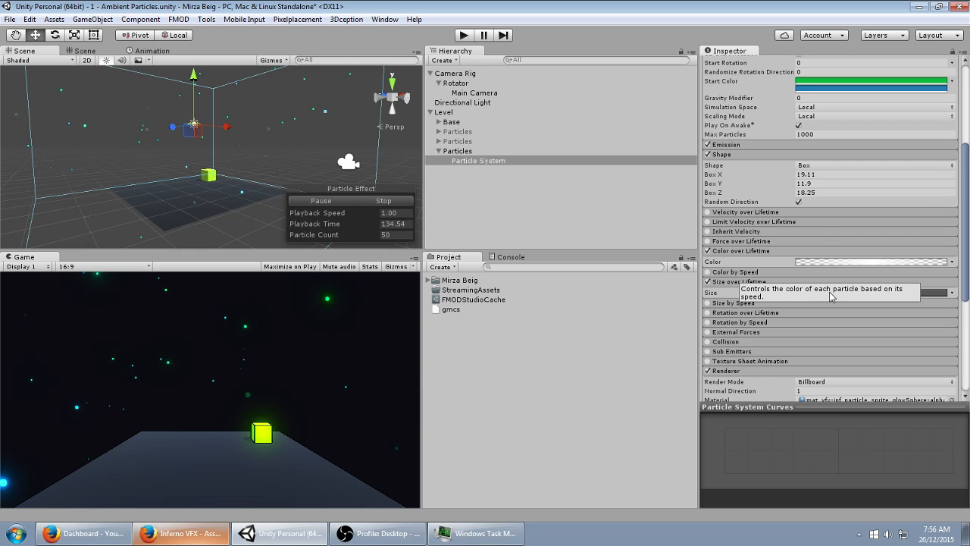
click(706, 280)
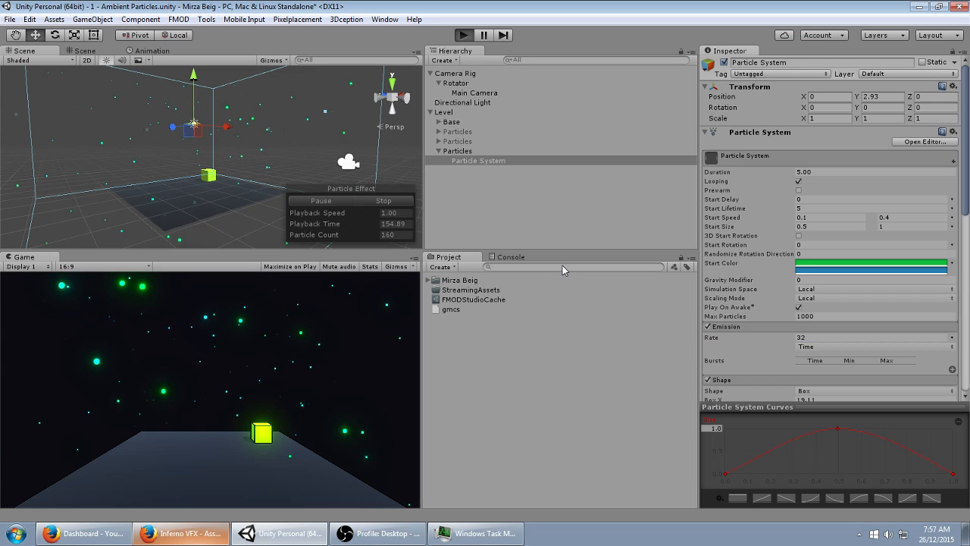
Enable Prewarm, set Simulation Space to World, and play the scene to check
click(496, 34)
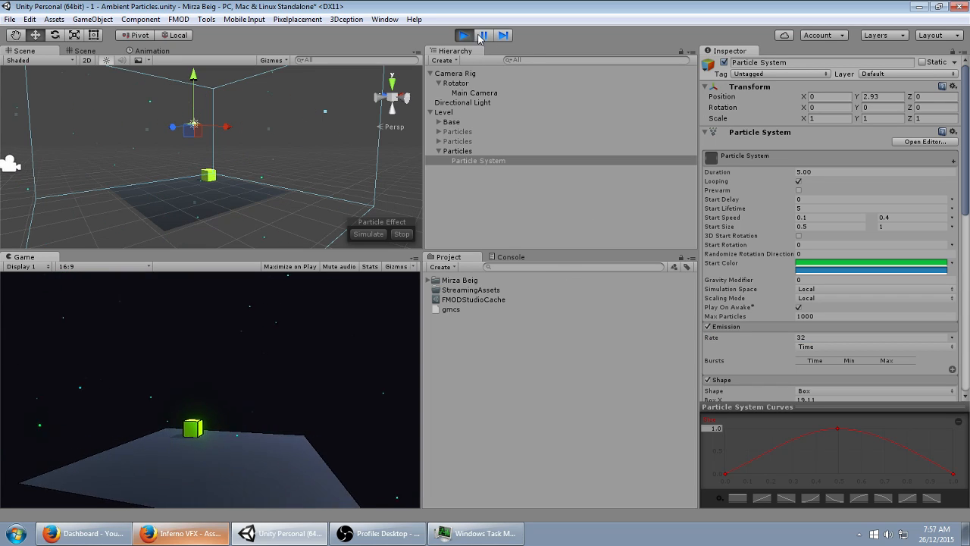
click(459, 33)
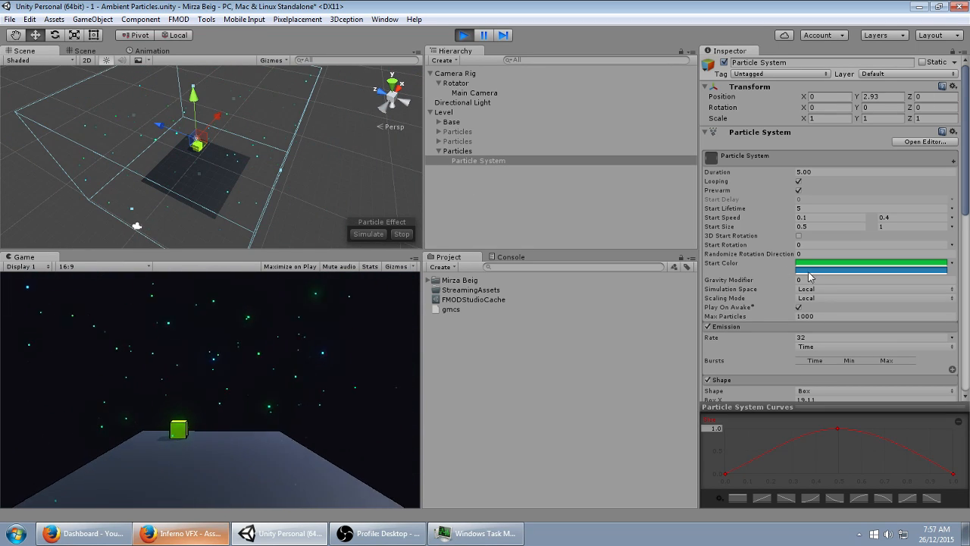
click(871, 288)
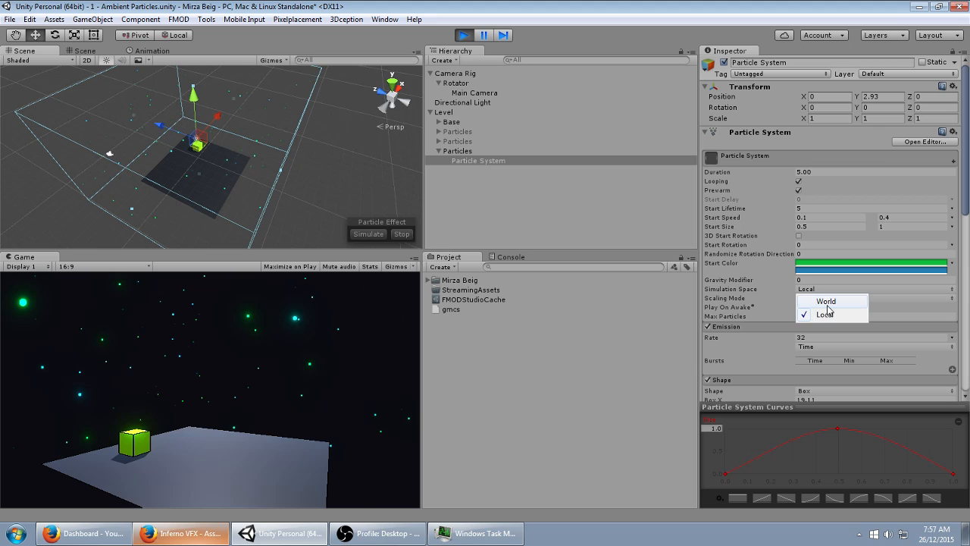
click(827, 300)
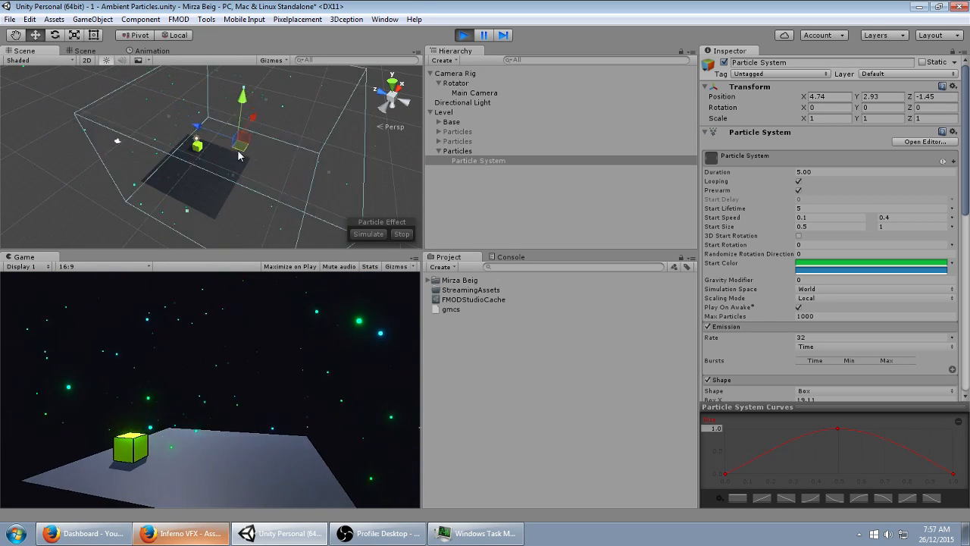
click(459, 34)
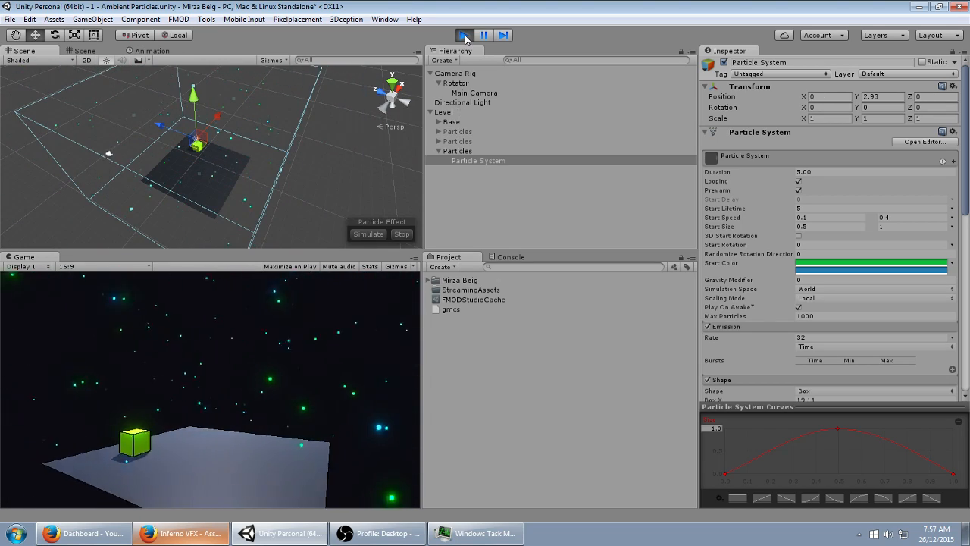